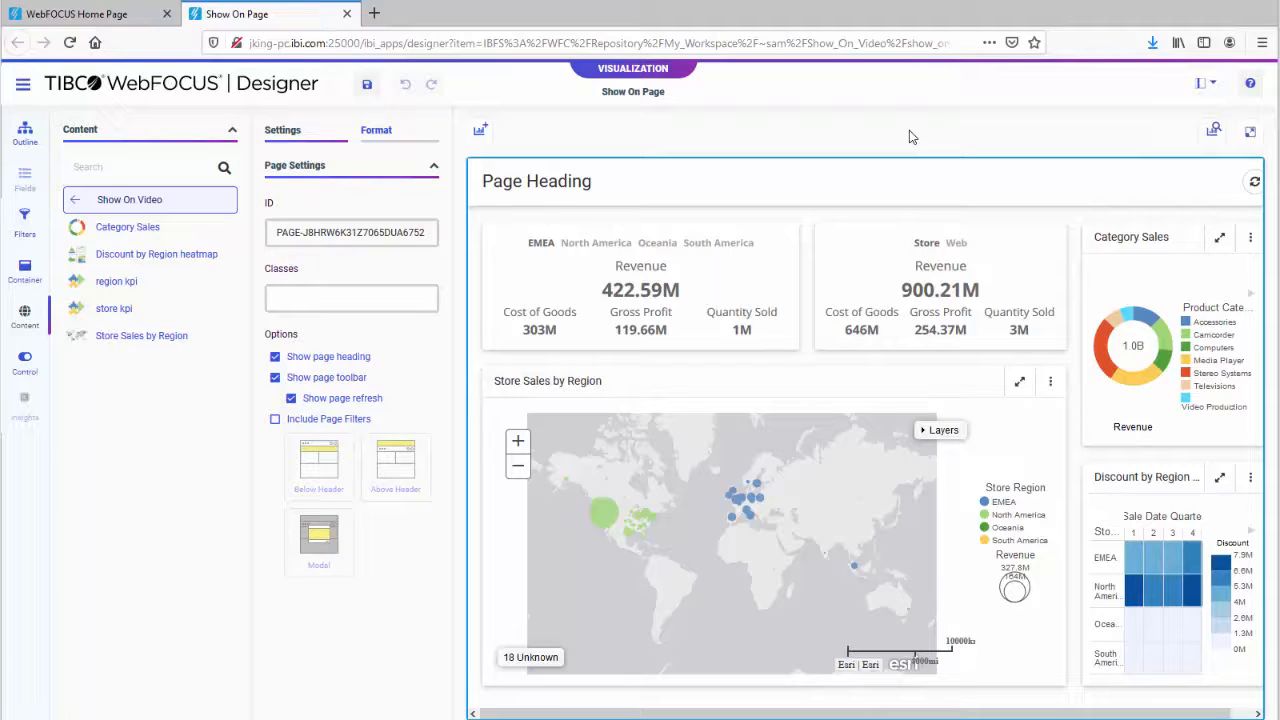
# - Select the Store Sales by Region map container to show its Show On device options
pyautogui.click(640, 290)
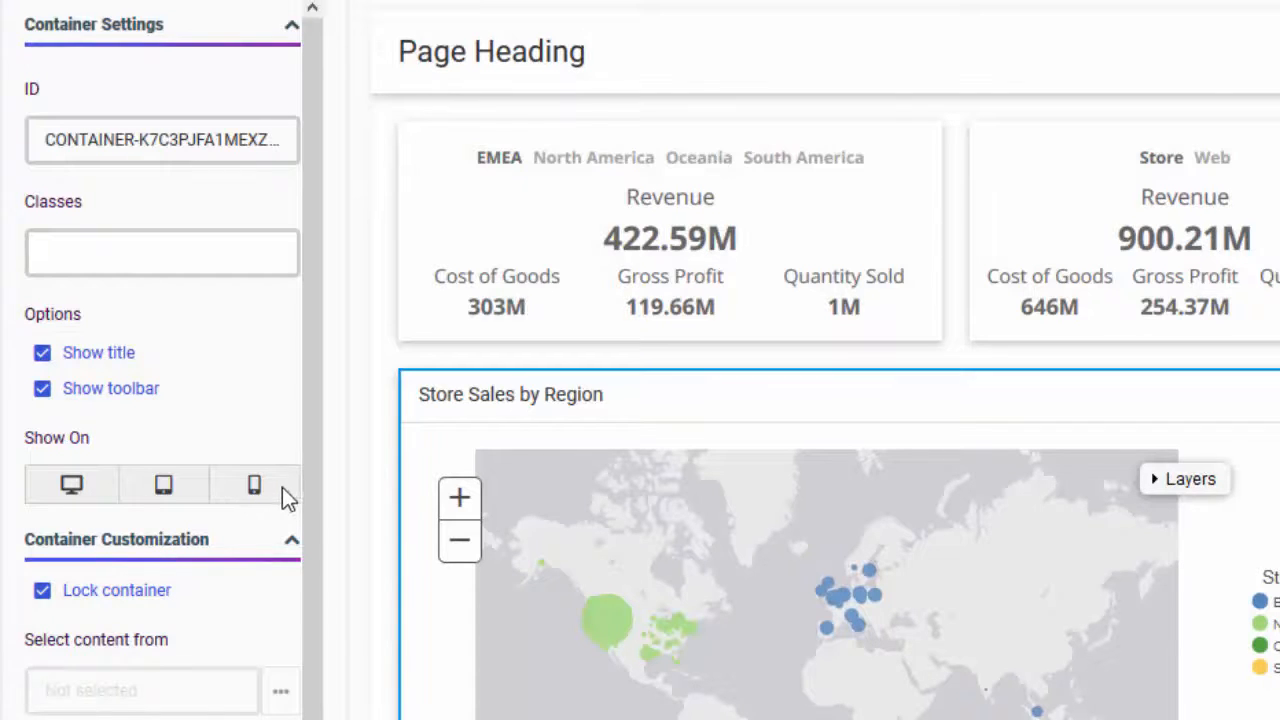
# - Turn off phone and tablet display for the map, then scroll the phone preview
pyautogui.click(254, 485)
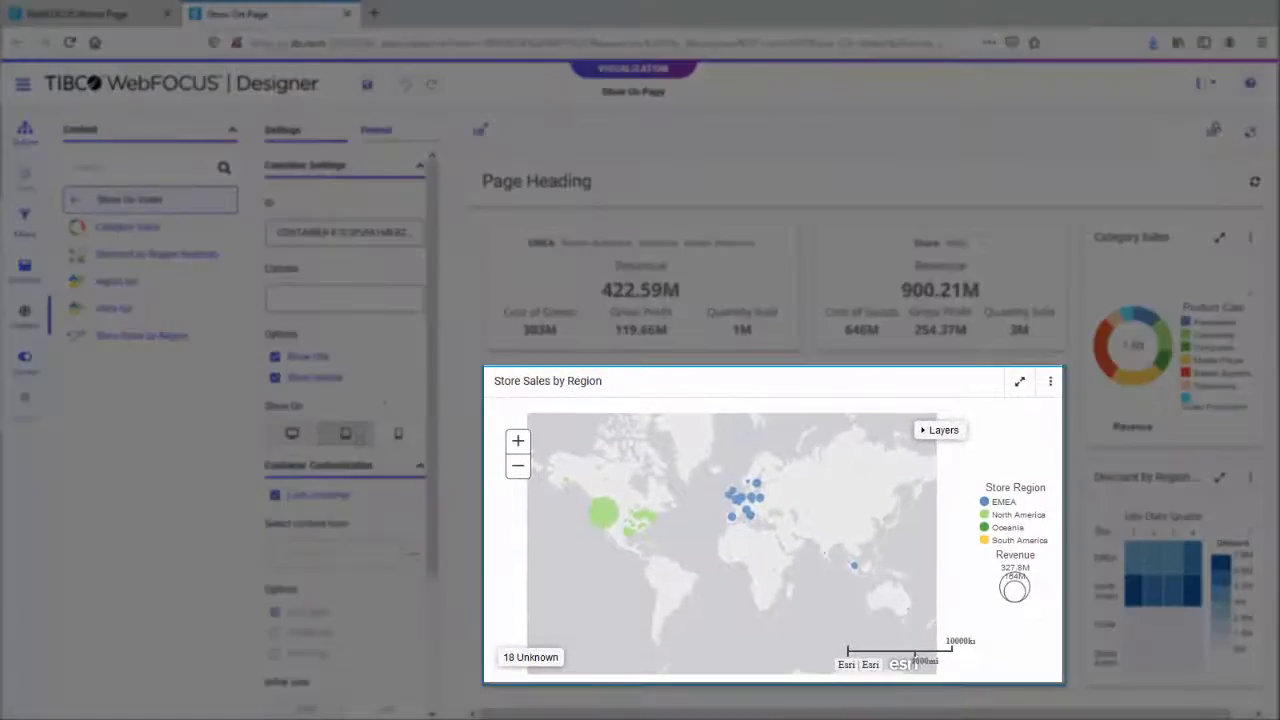
pyautogui.click(367, 85)
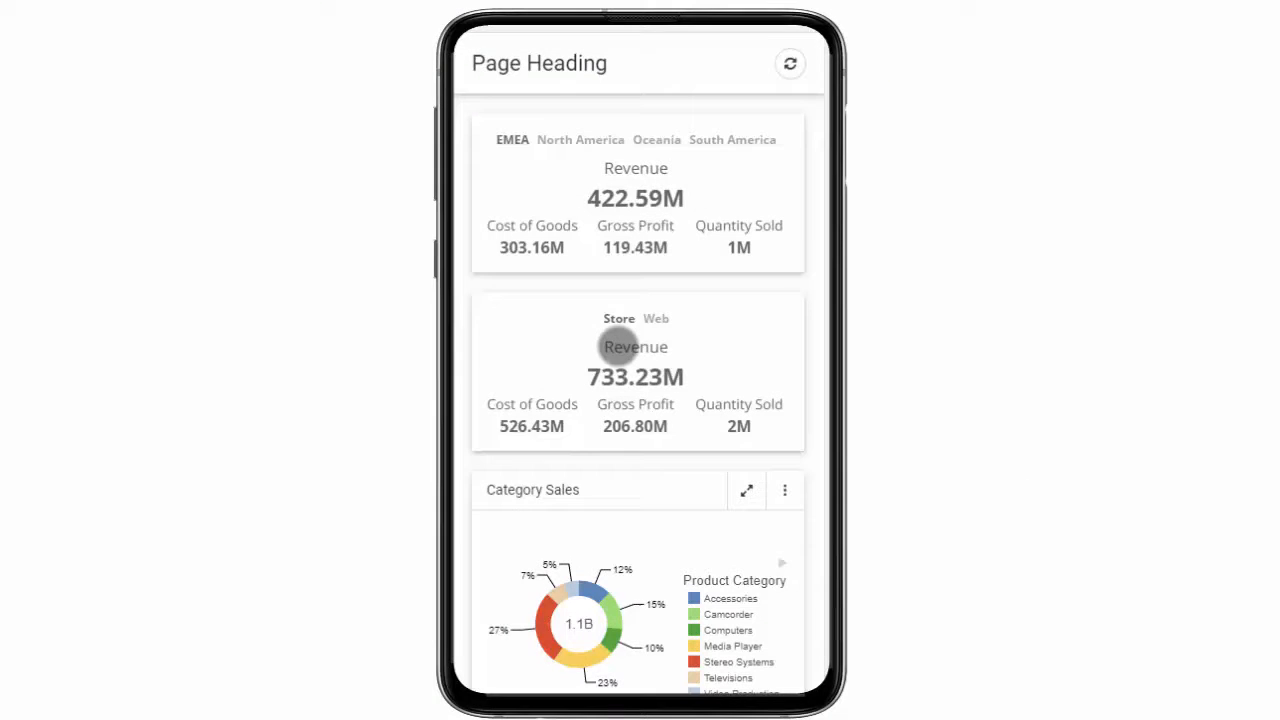
pyautogui.scroll(-3)
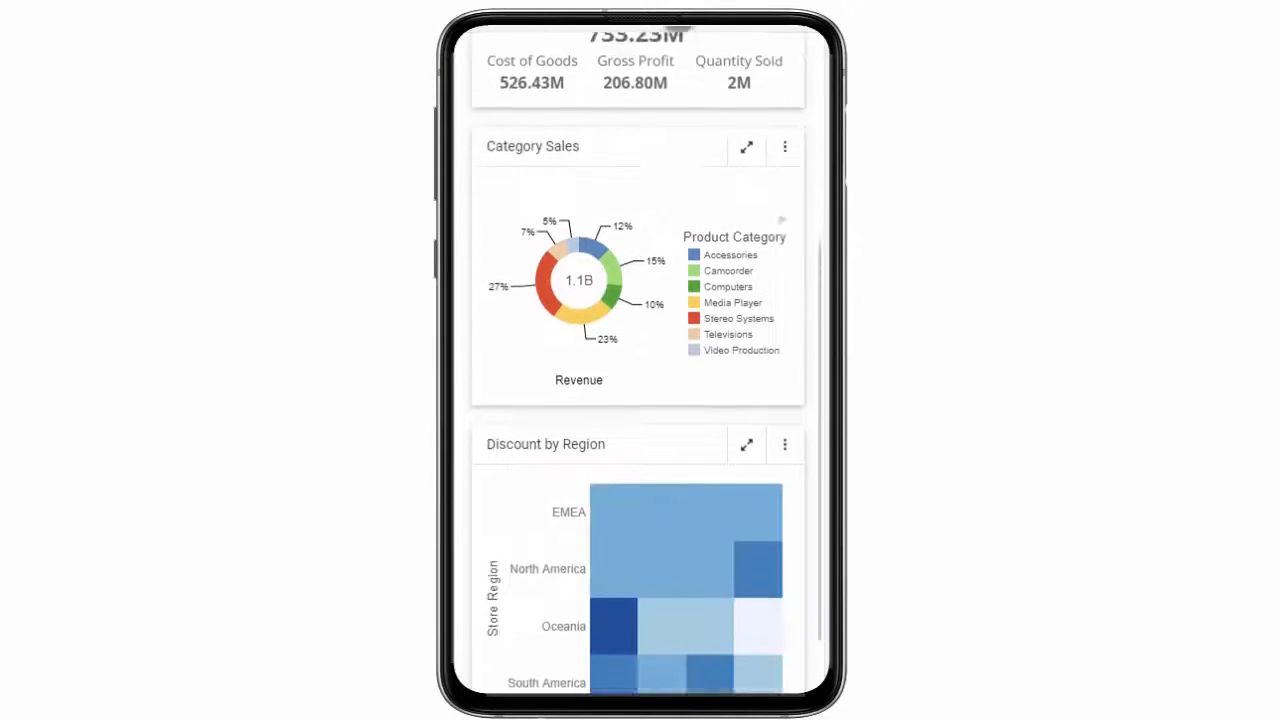